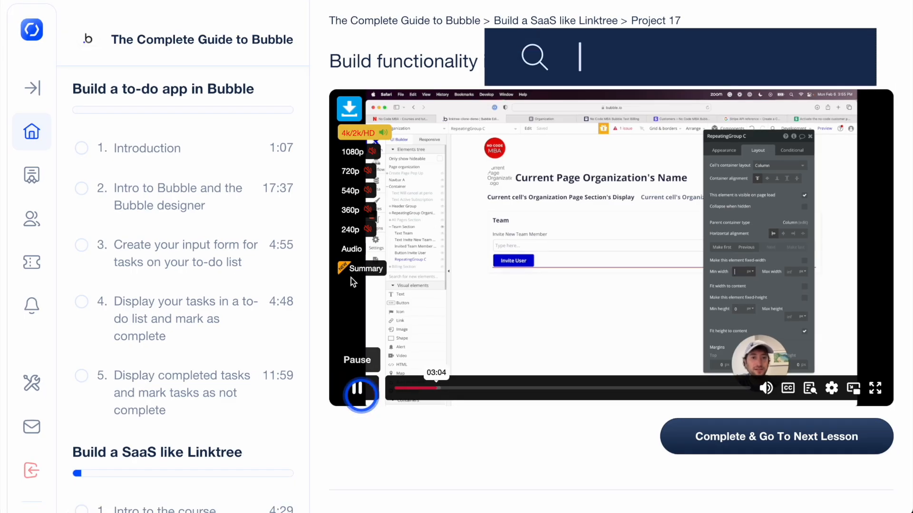
# Go to nocode.mba and scroll past the instructors to the unlimited access section
pyautogui.write('nocode.mba')
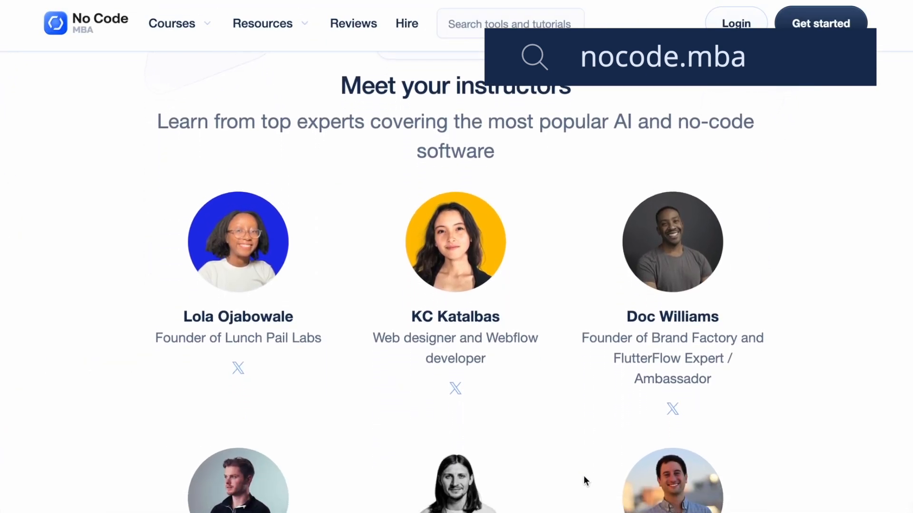
pyautogui.scroll(-3)
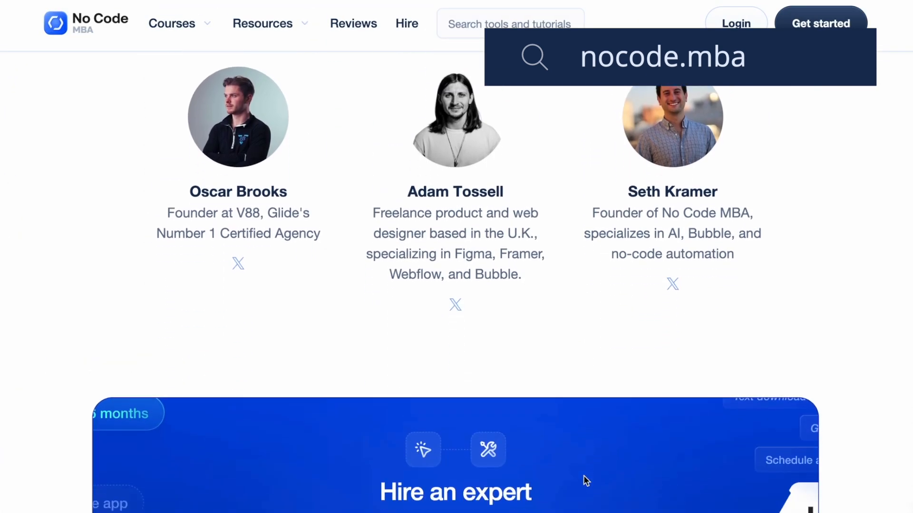
pyautogui.scroll(-3)
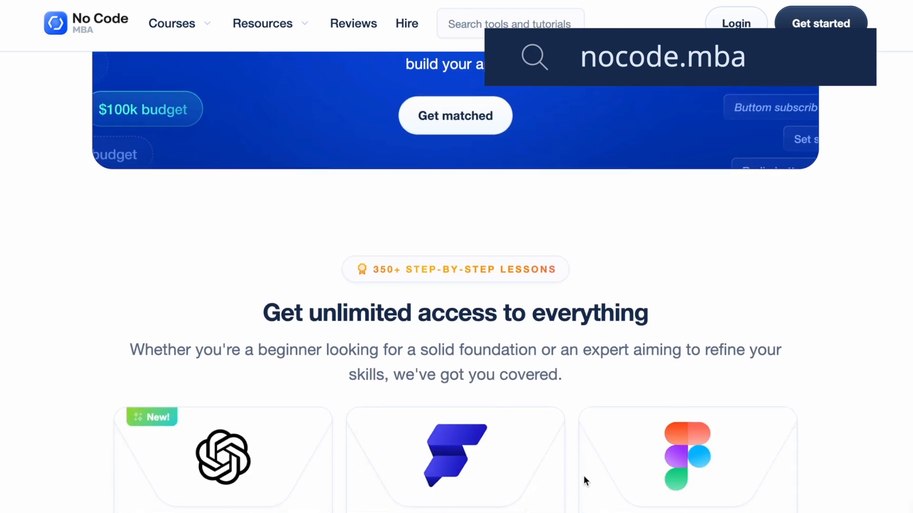
pyautogui.scroll(-3)
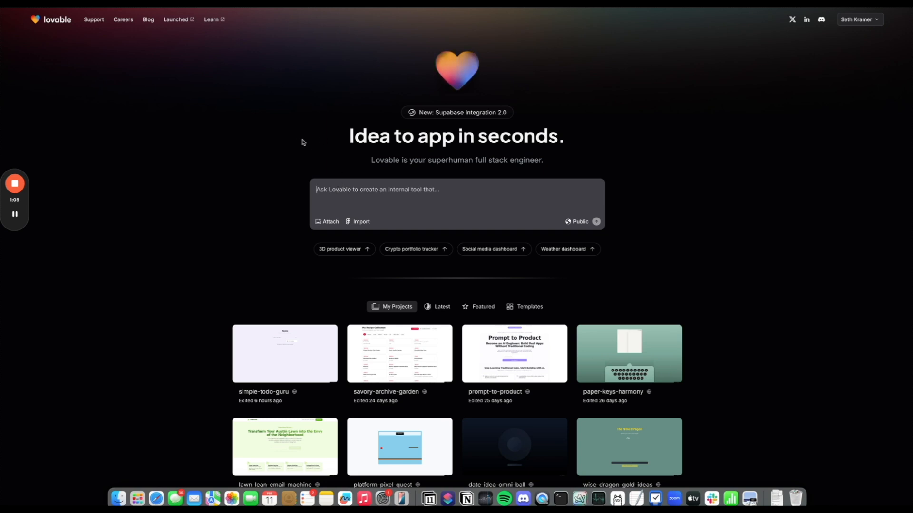
# Submit a prompt for a simple landing page collecting leads for a webinar
pyautogui.write('Ask Lovable to create an i')
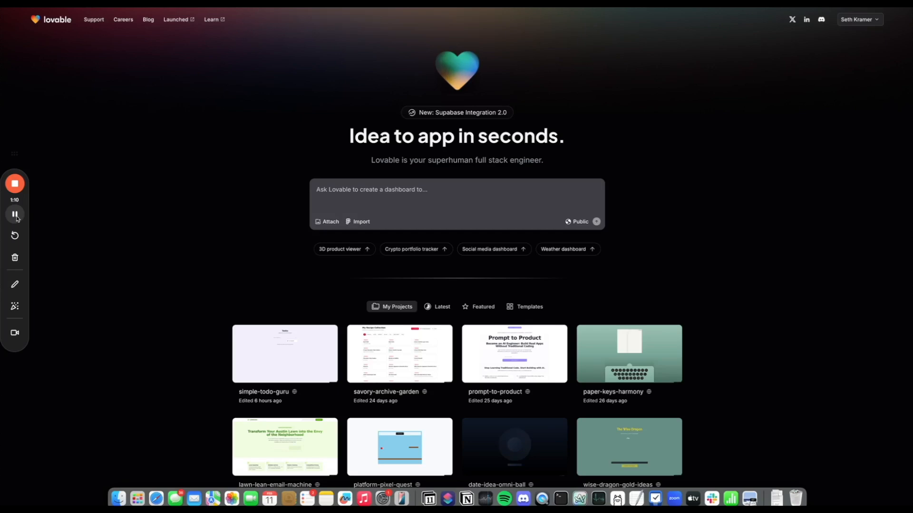
pyautogui.write('Create a simple landing page to collect lead information for a Webinar about how to build with AI apps like Lovable. I want to collect name and email.')
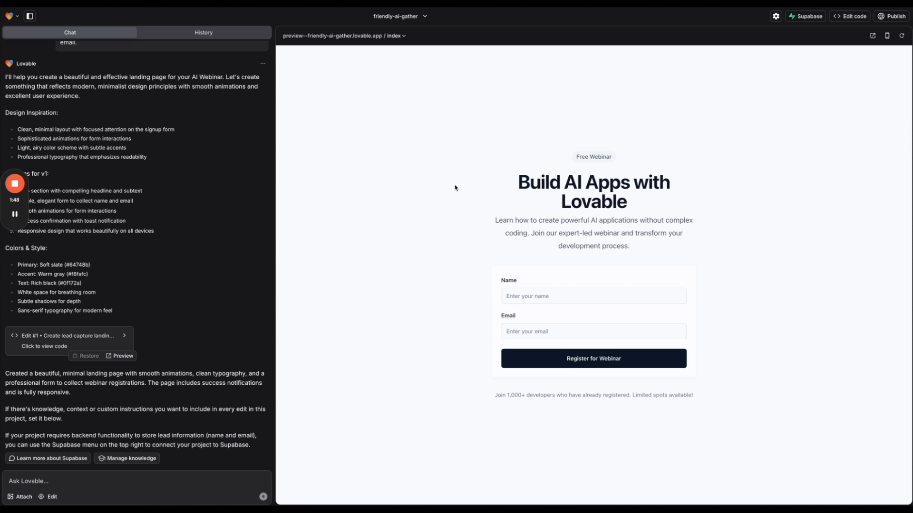
pyautogui.moveTo(472, 181)
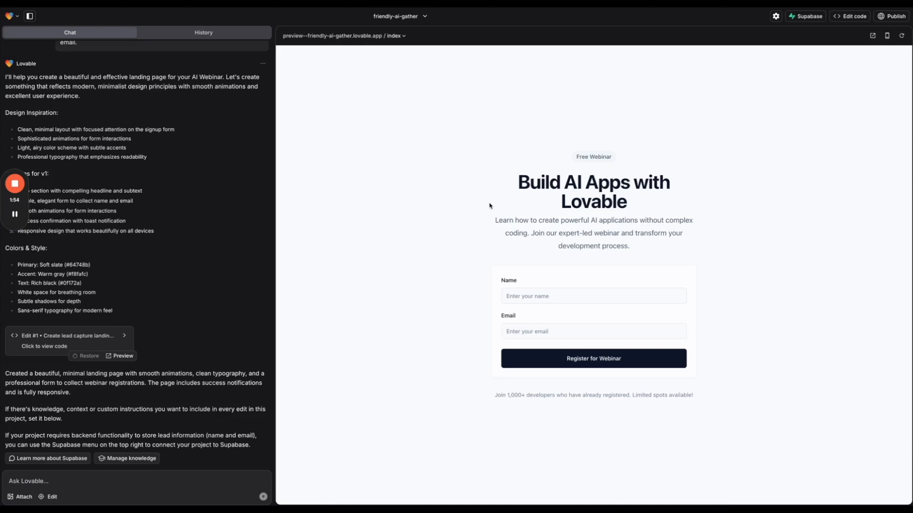
pyautogui.moveTo(523, 191)
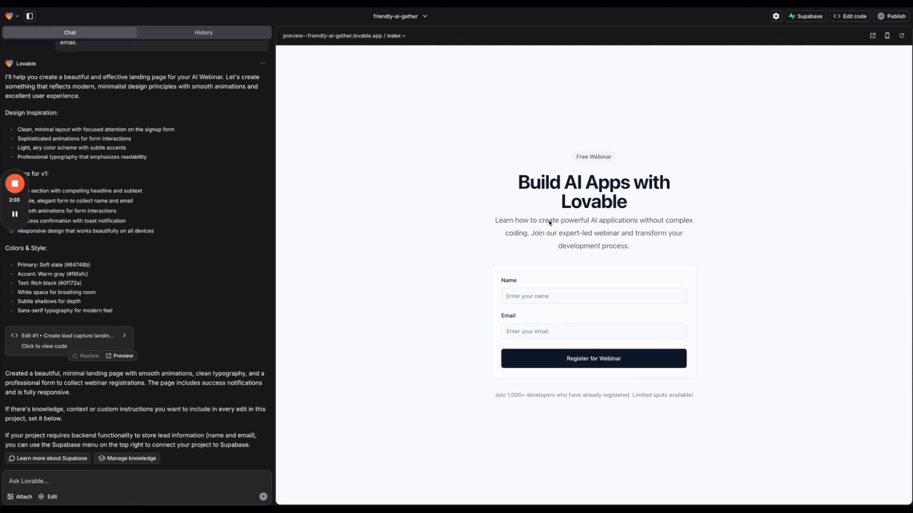
pyautogui.moveTo(618, 243)
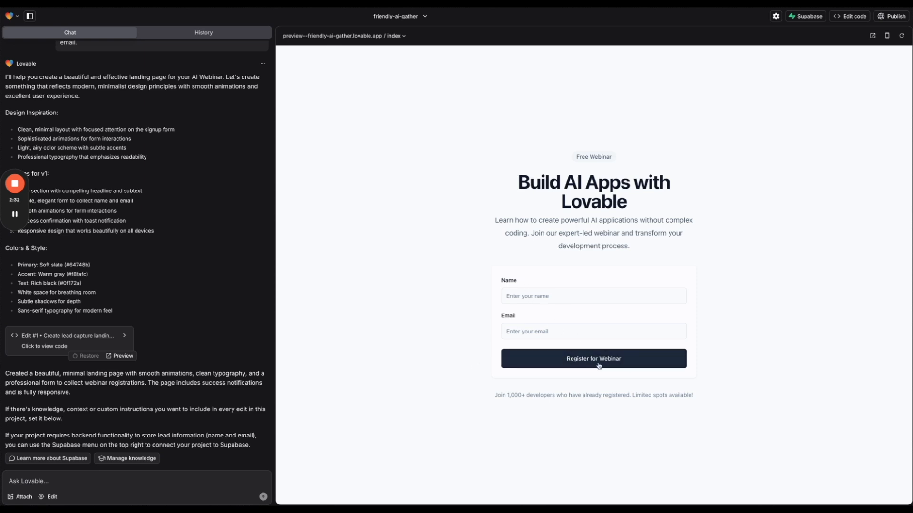
pyautogui.moveTo(487, 292)
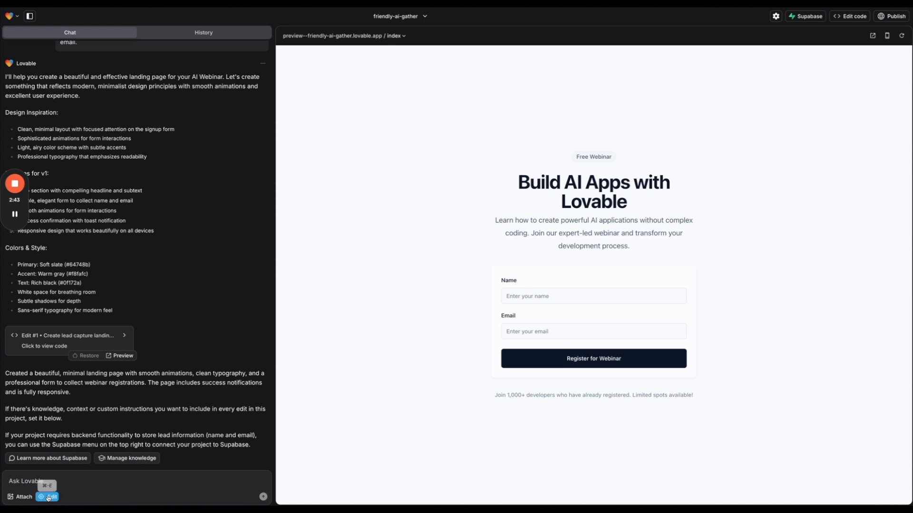
# Turn on Lovable's visual Edit mode for the landing page preview
pyautogui.click(48, 496)
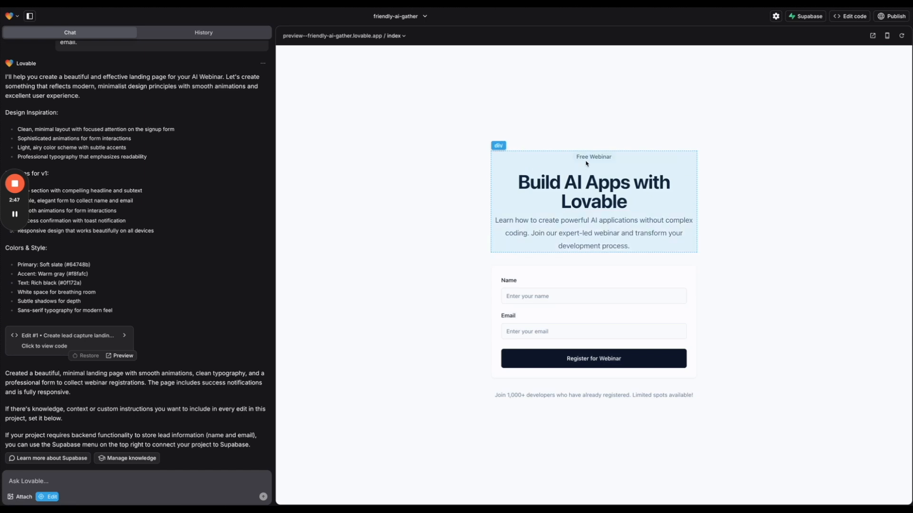
pyautogui.moveTo(491, 302)
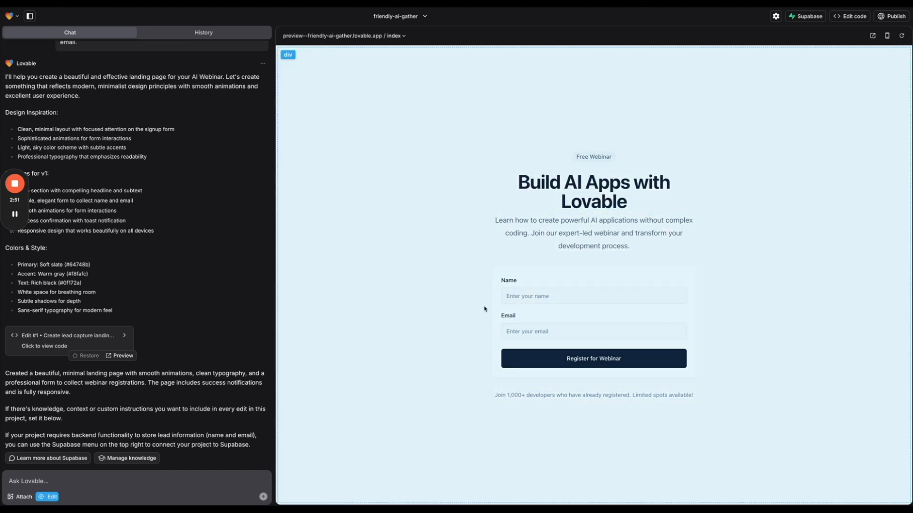
pyautogui.moveTo(562, 158)
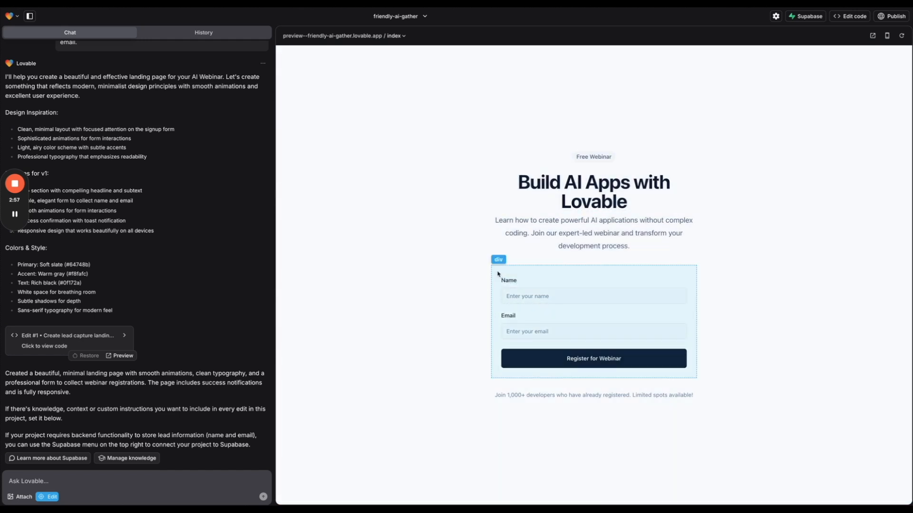
pyautogui.moveTo(690, 287)
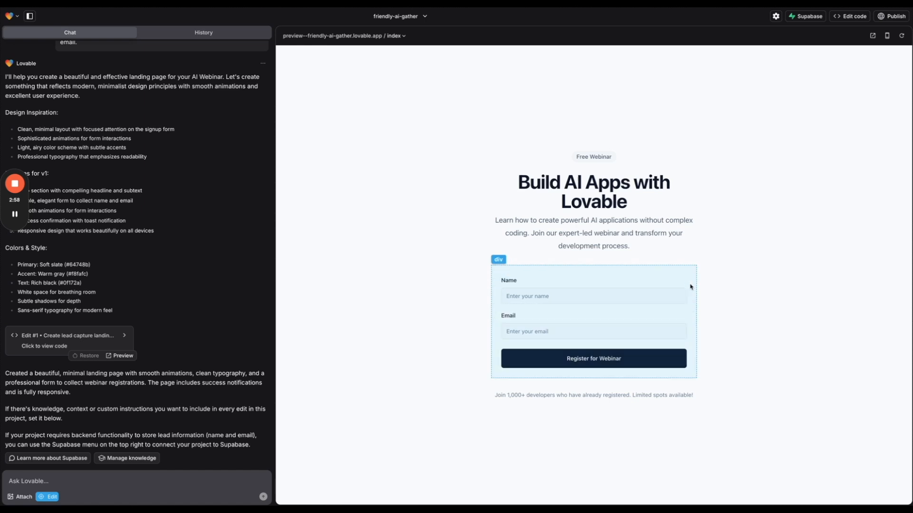
pyautogui.moveTo(496, 290)
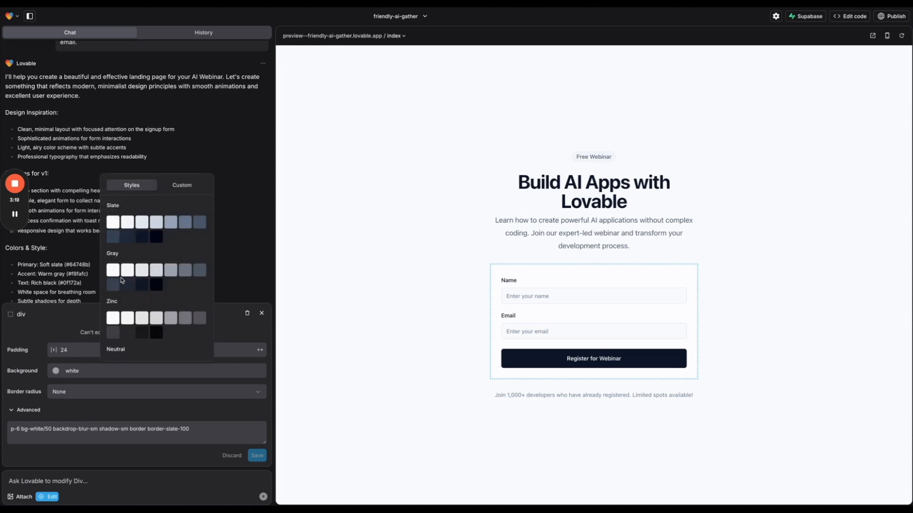
# Try gray, zinc, near-black and lavender fills on the form box, settling on slate-400
pyautogui.click(185, 269)
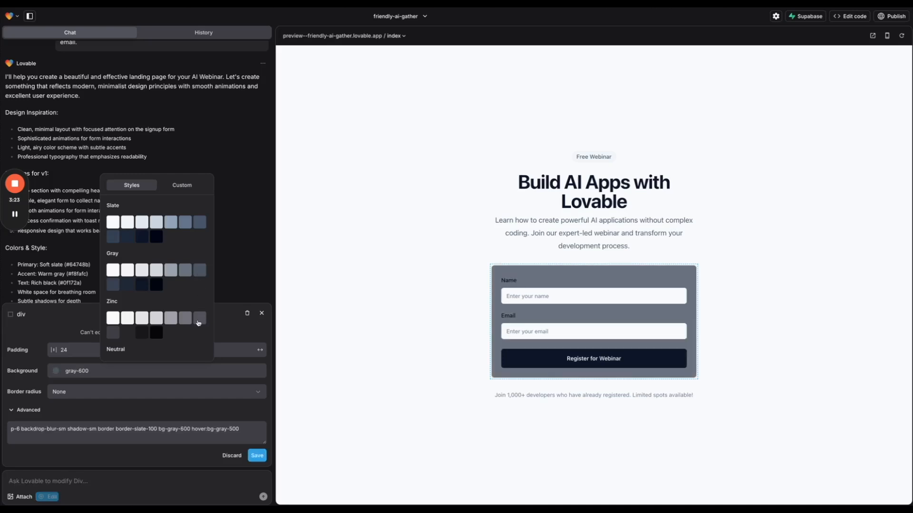
pyautogui.click(155, 317)
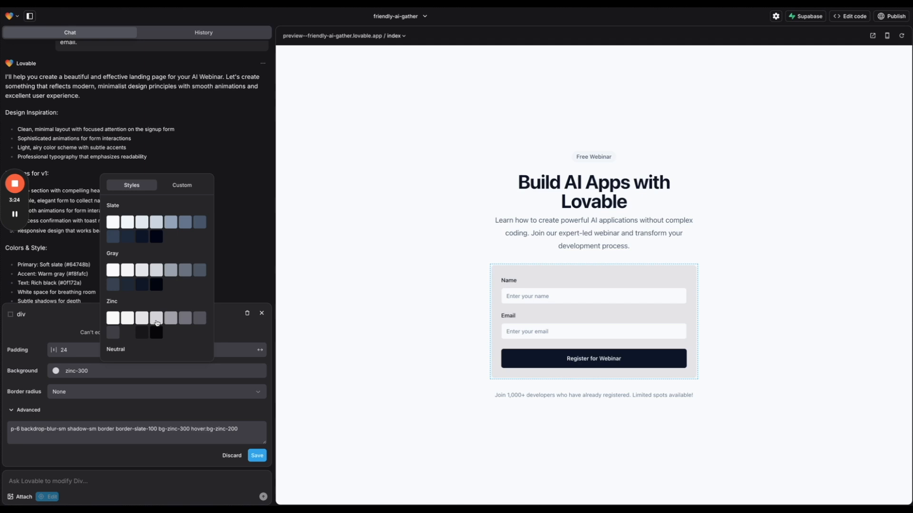
pyautogui.click(156, 333)
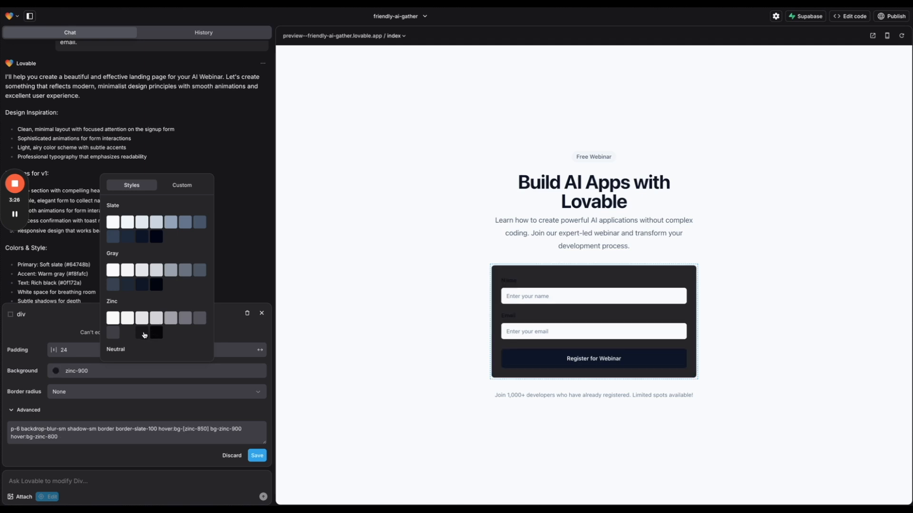
pyautogui.click(182, 185)
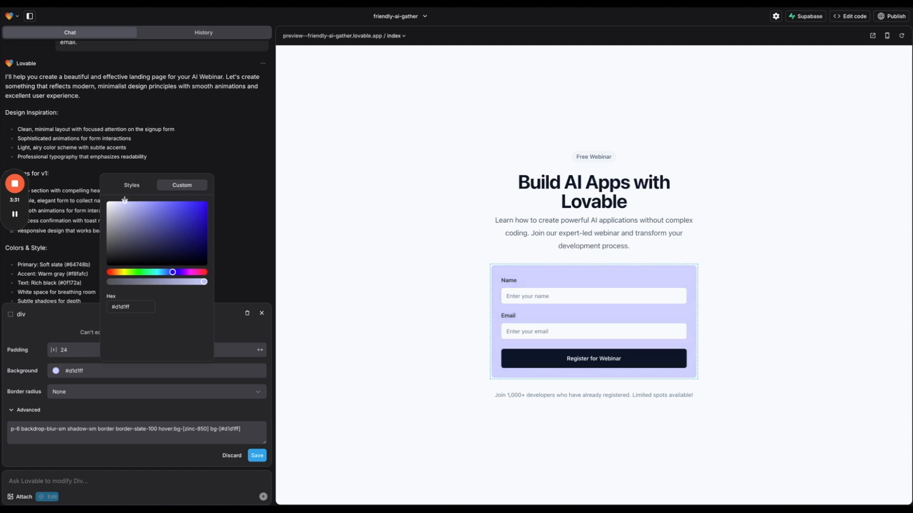
pyautogui.click(131, 185)
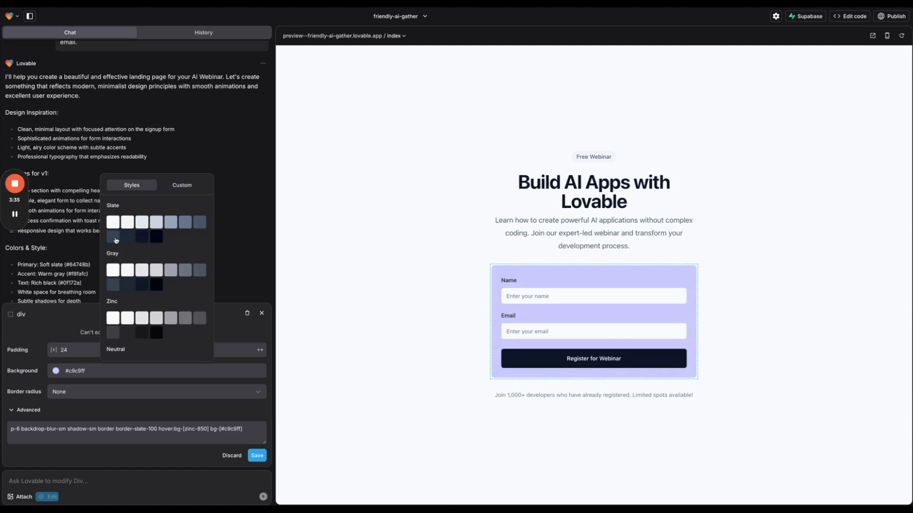
pyautogui.click(148, 221)
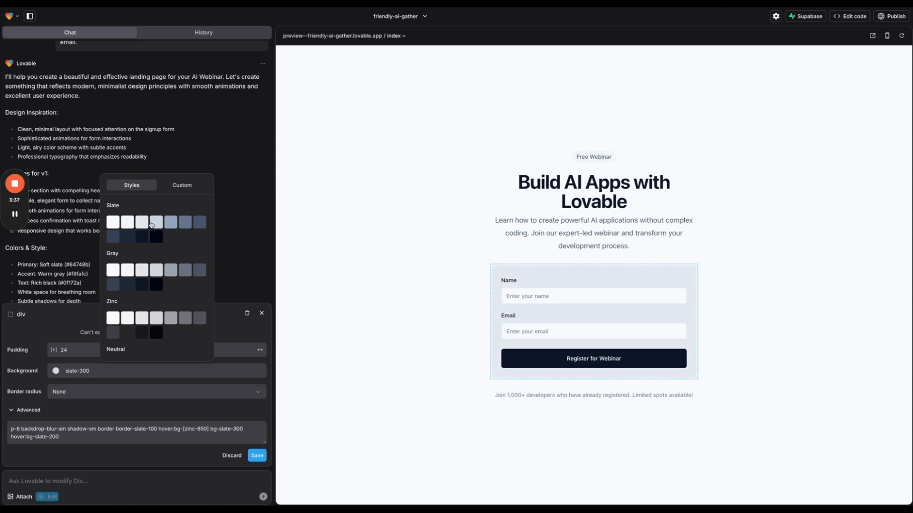
pyautogui.click(171, 222)
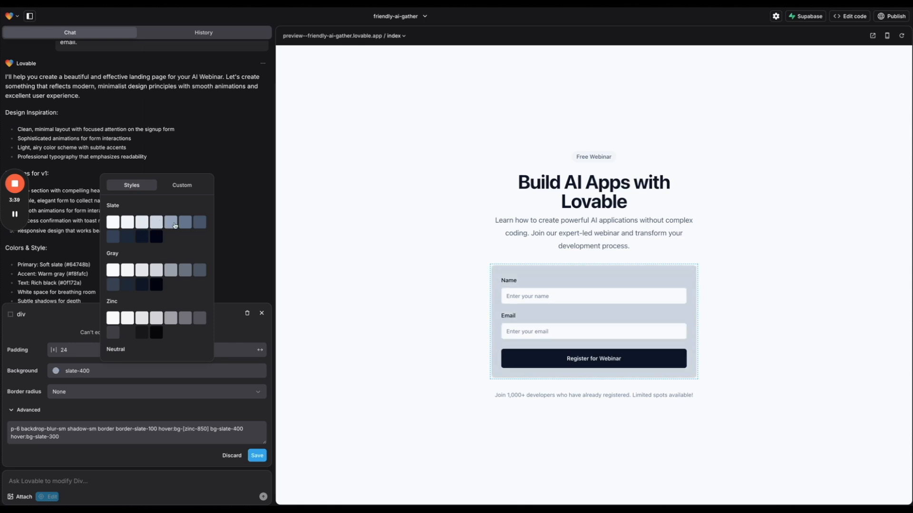
pyautogui.moveTo(180, 256)
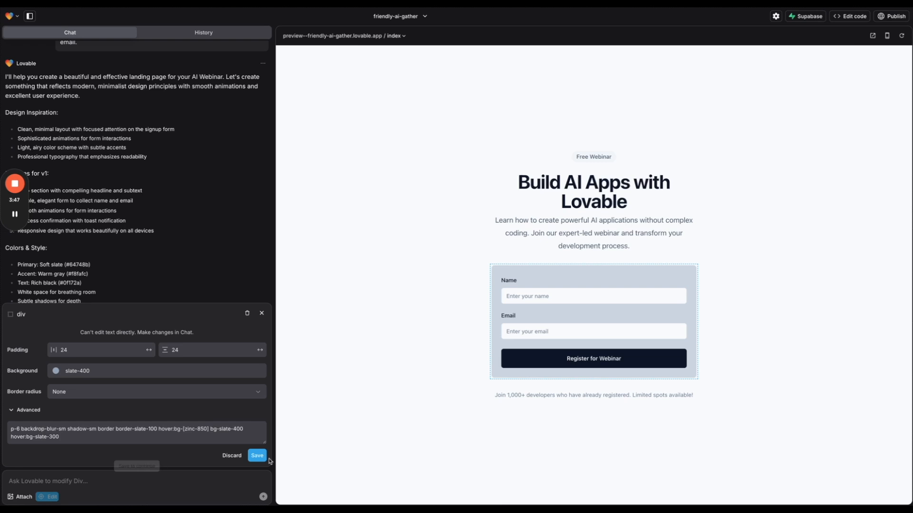
# Save the slate-400 background on the signup form box
pyautogui.click(255, 456)
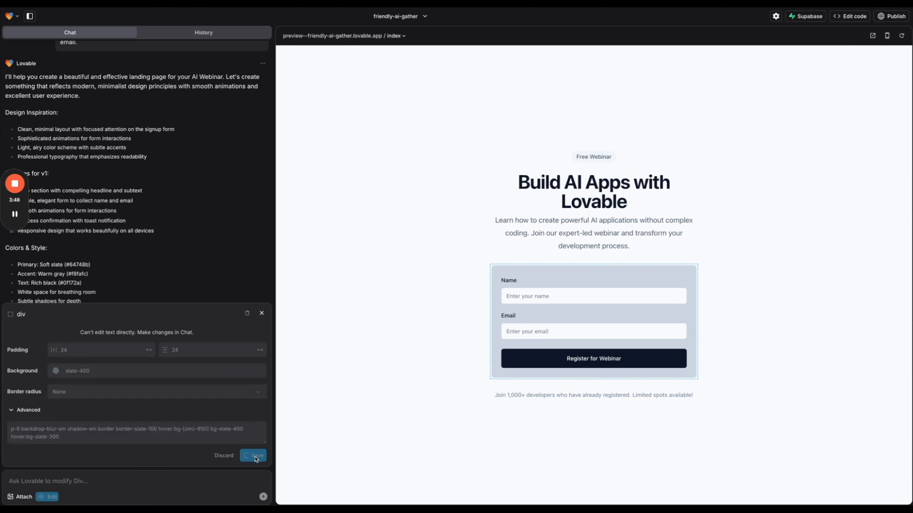
pyautogui.click(252, 455)
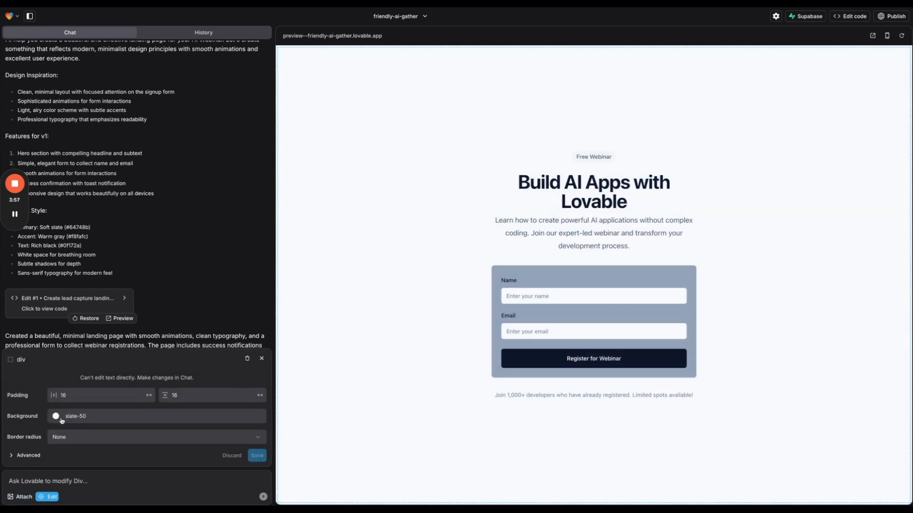
# Set the page background to a light pink picked in the Custom colour picker
pyautogui.click(55, 415)
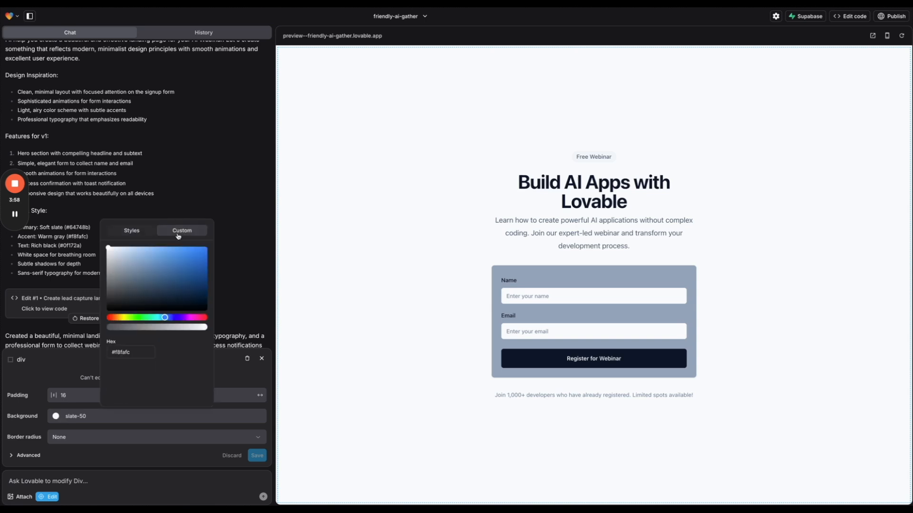
pyautogui.moveTo(164, 317); pyautogui.dragTo(187, 318)
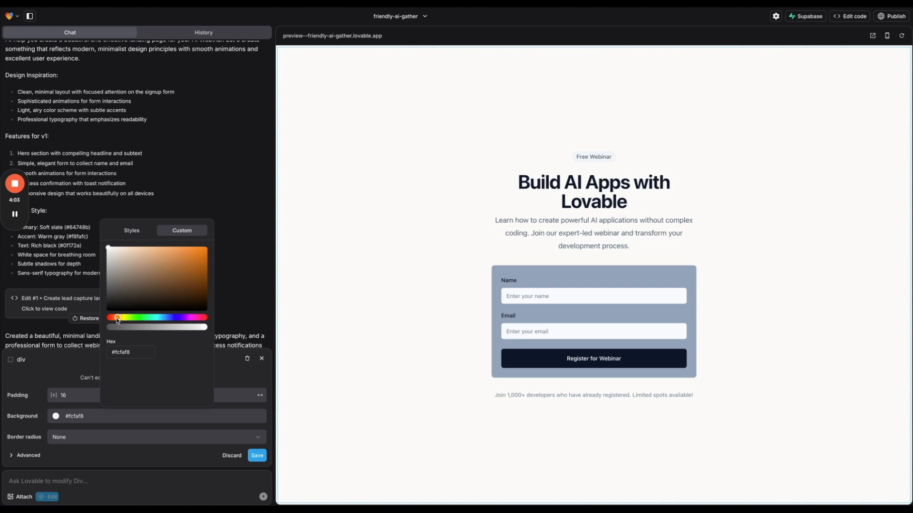
pyautogui.click(180, 261)
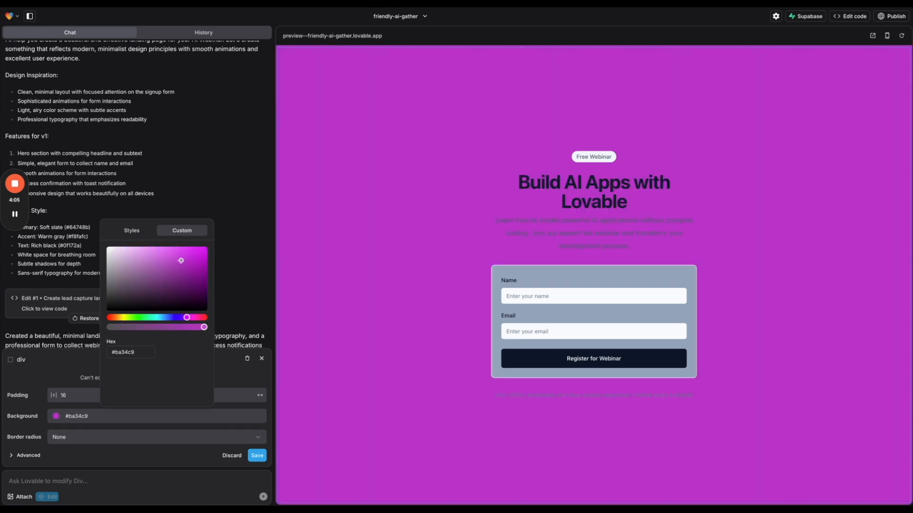
pyautogui.moveTo(180, 260); pyautogui.dragTo(128, 245)
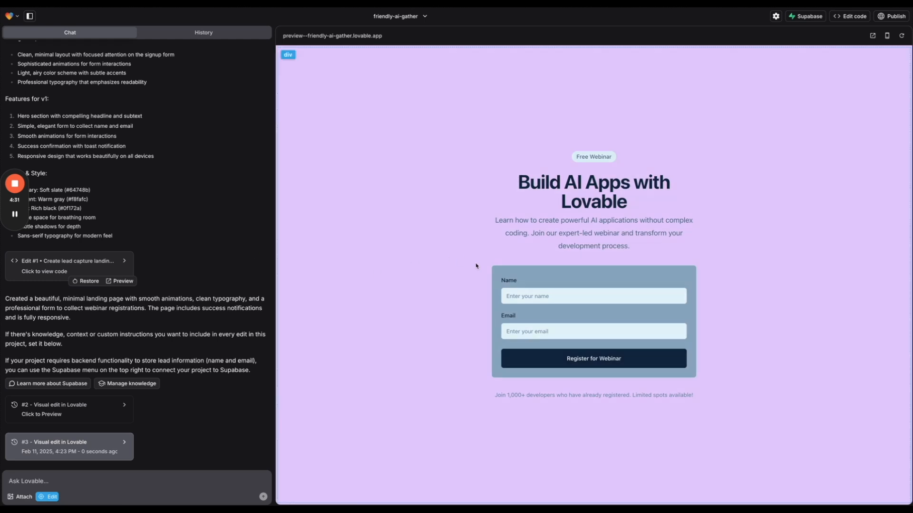
# Raise the signup form box's padding to about 39 and 50 and save it
pyautogui.click(593, 321)
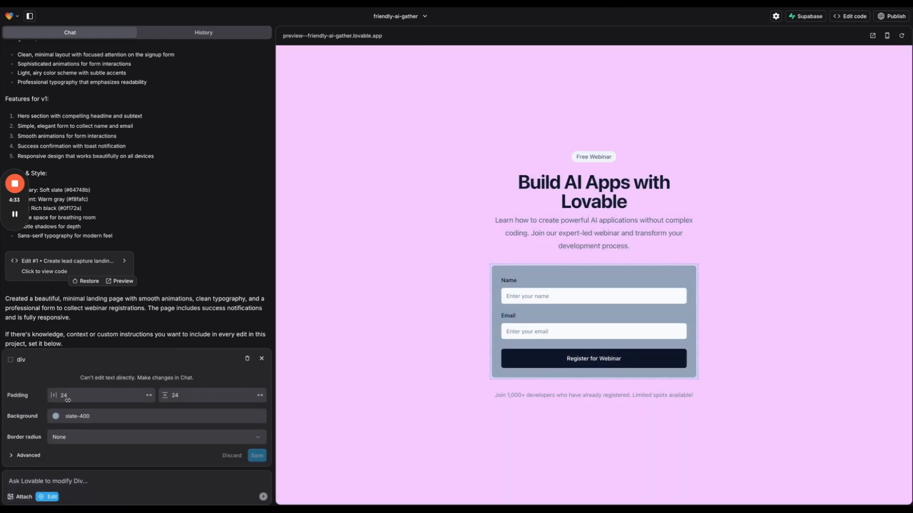
pyautogui.write('30')
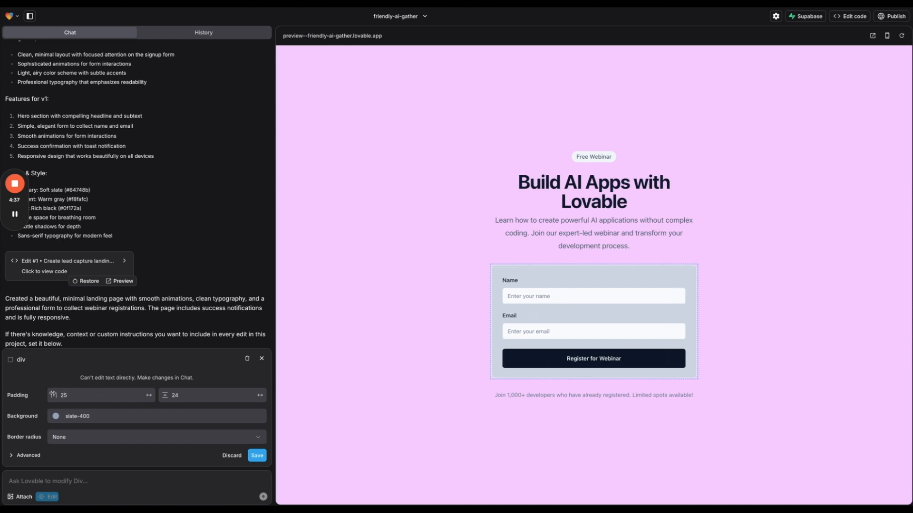
pyautogui.moveTo(63, 395); pyautogui.dragTo(93, 395)
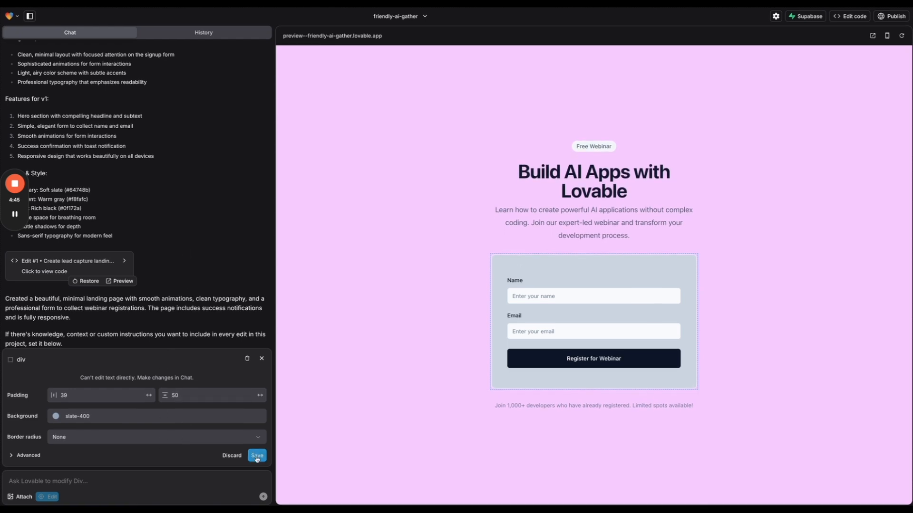
pyautogui.click(257, 455)
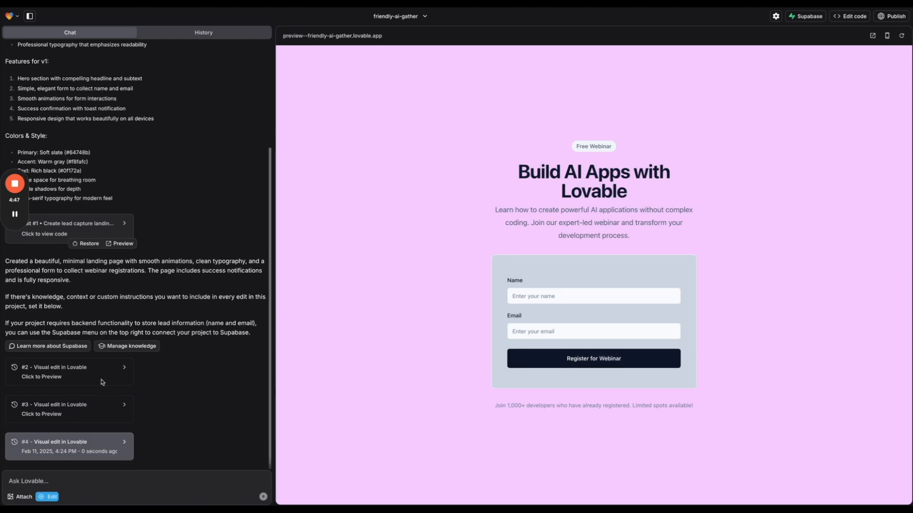
# Try placeholder text on the subheading, then select the badge and retype it as 'Free Webinar - Don't Miss Out'
pyautogui.click(592, 222)
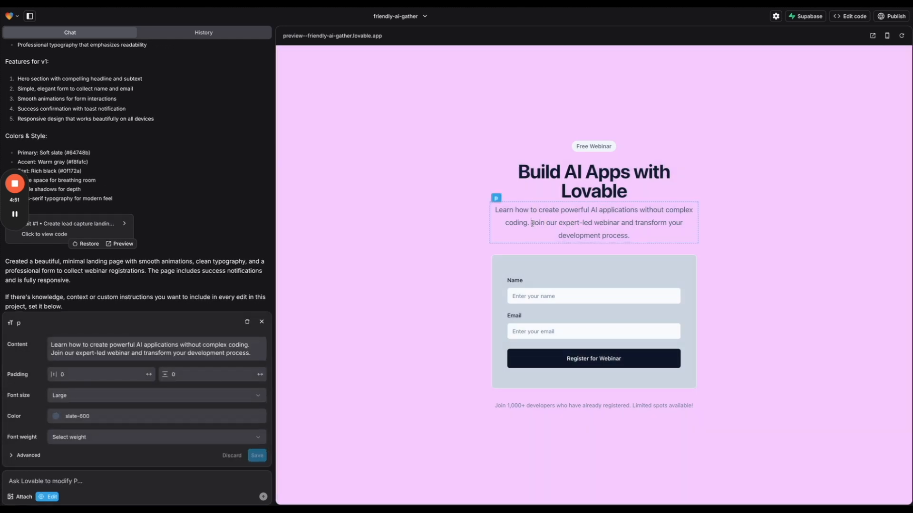
pyautogui.write('asdf adf asdopfijaosfji')
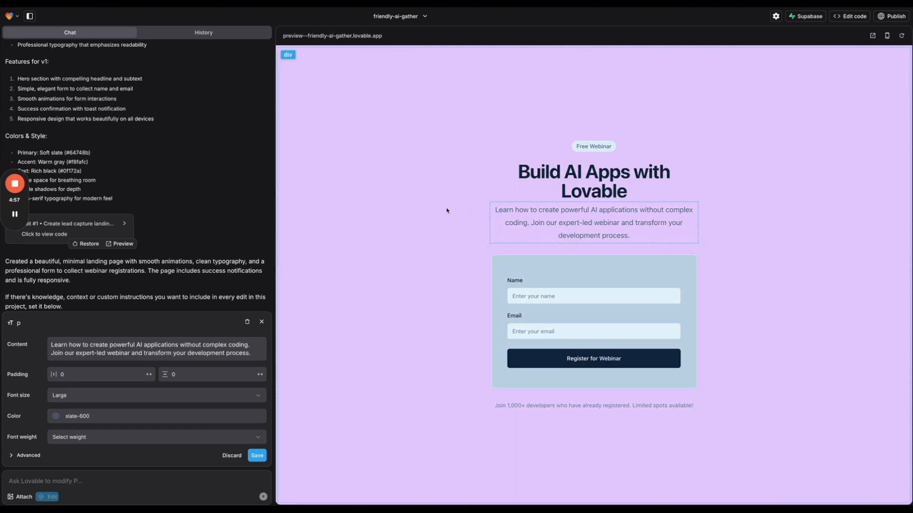
pyautogui.click(592, 180)
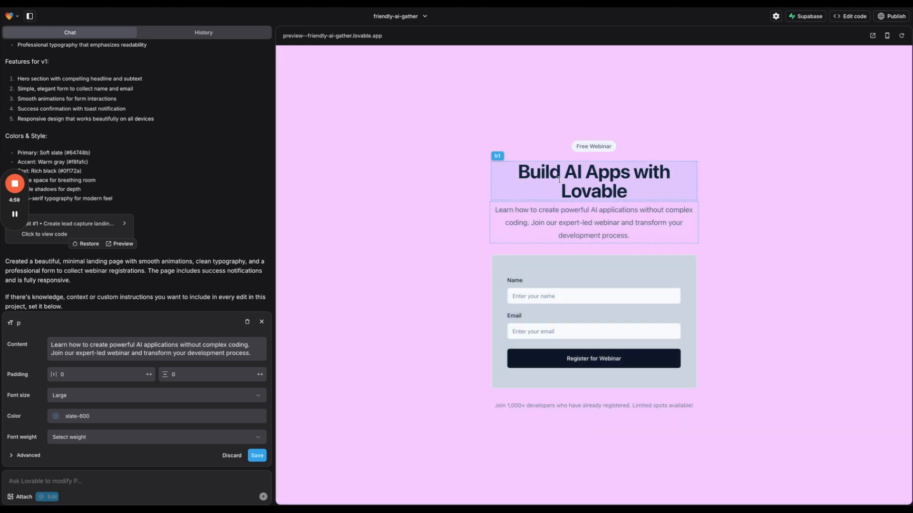
pyautogui.click(593, 171)
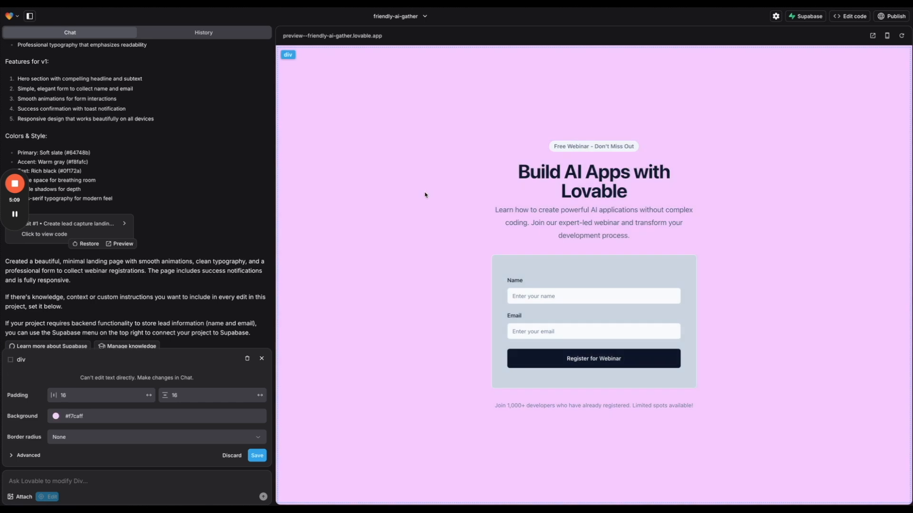
pyautogui.moveTo(238, 448)
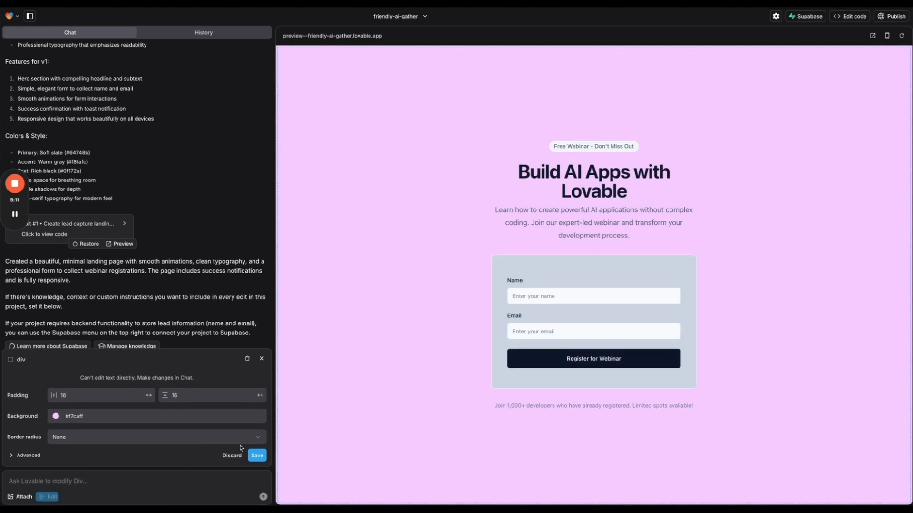
# Save the new badge text as a visual edit
pyautogui.click(256, 455)
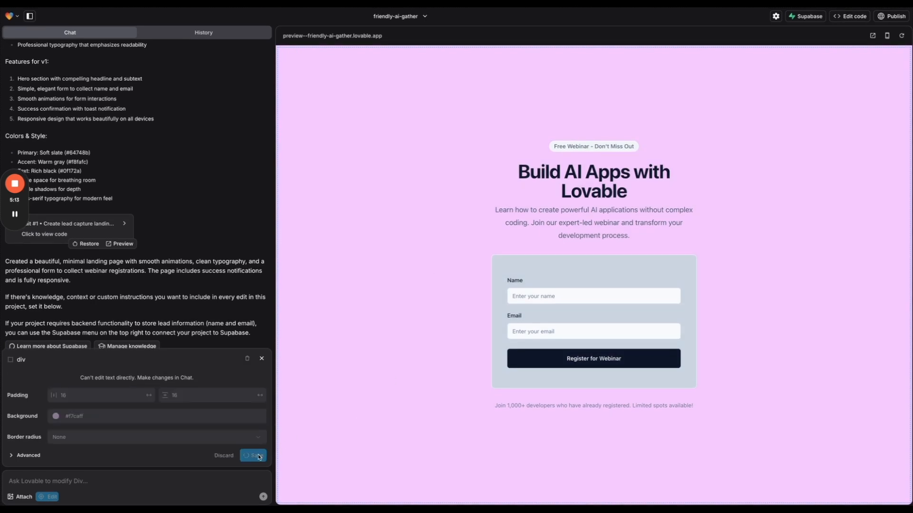
pyautogui.click(253, 456)
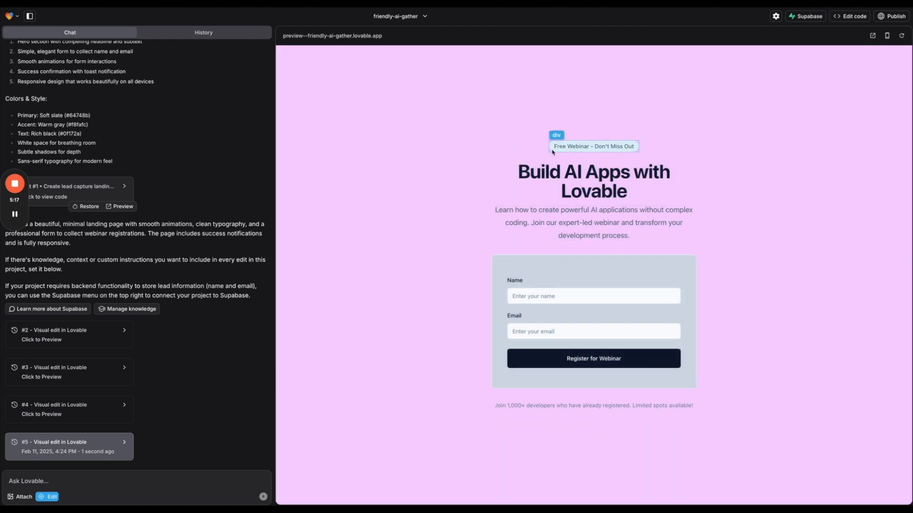
# Change the Free Webinar badge's border radius from Full to a square option
pyautogui.click(592, 147)
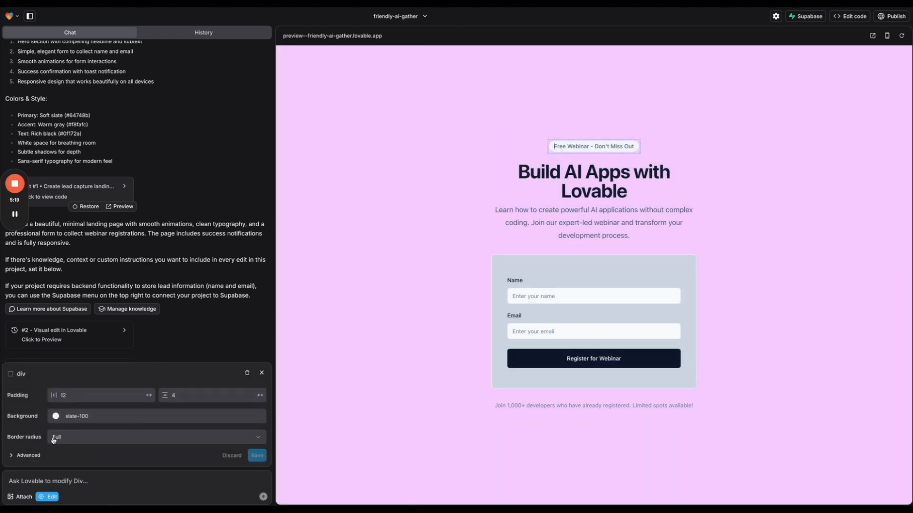
pyautogui.click(155, 437)
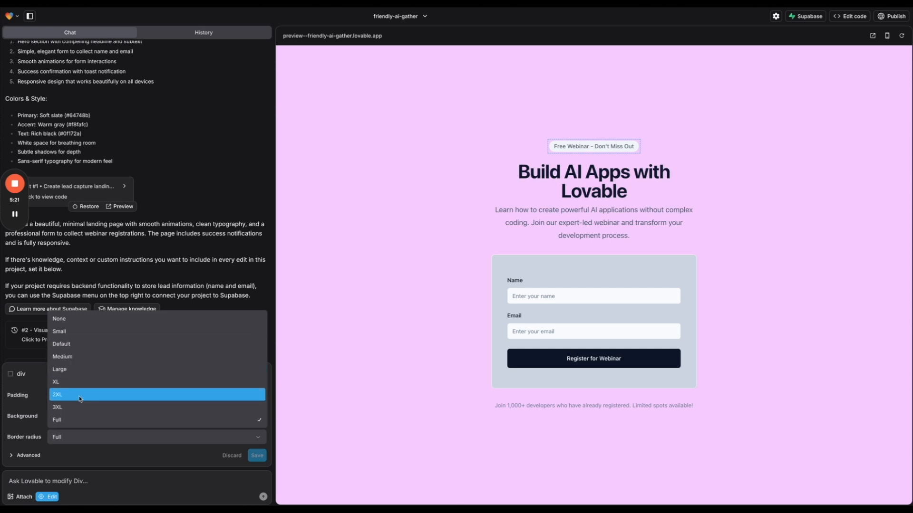
pyautogui.click(57, 393)
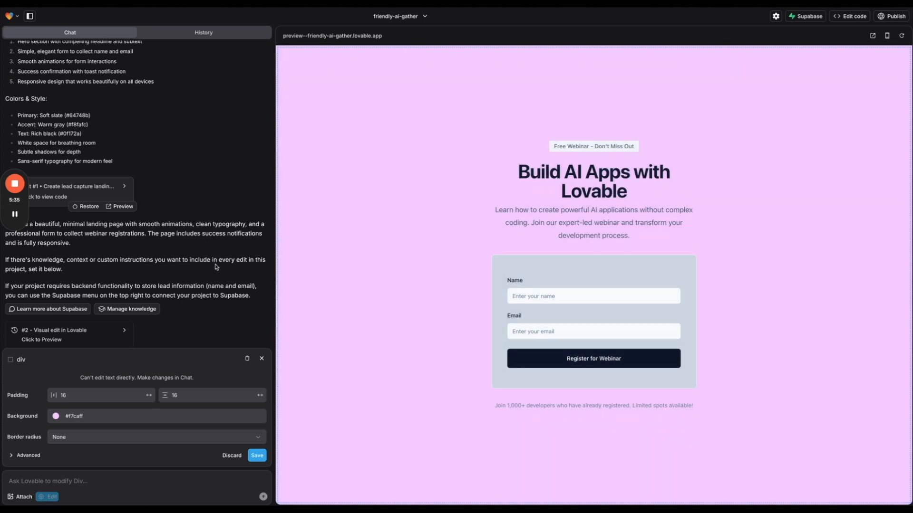
pyautogui.moveTo(203, 272)
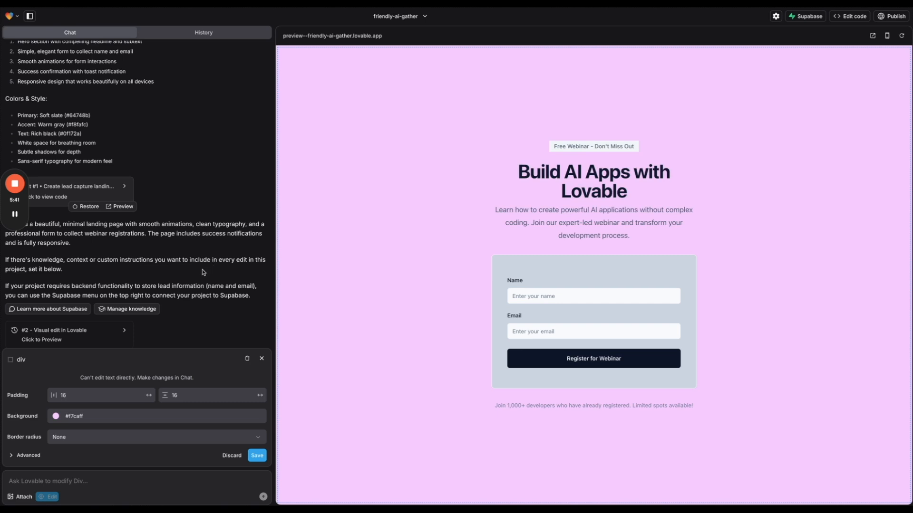
pyautogui.moveTo(214, 275)
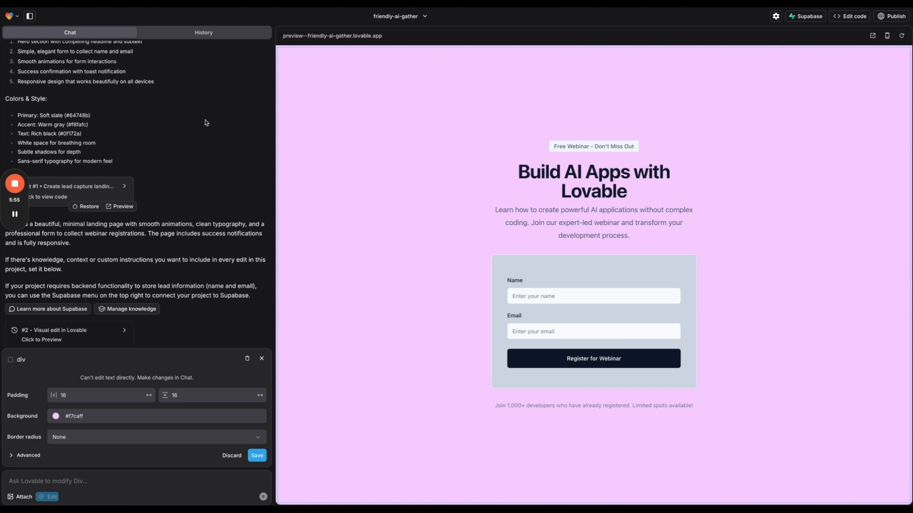
pyautogui.moveTo(233, 143)
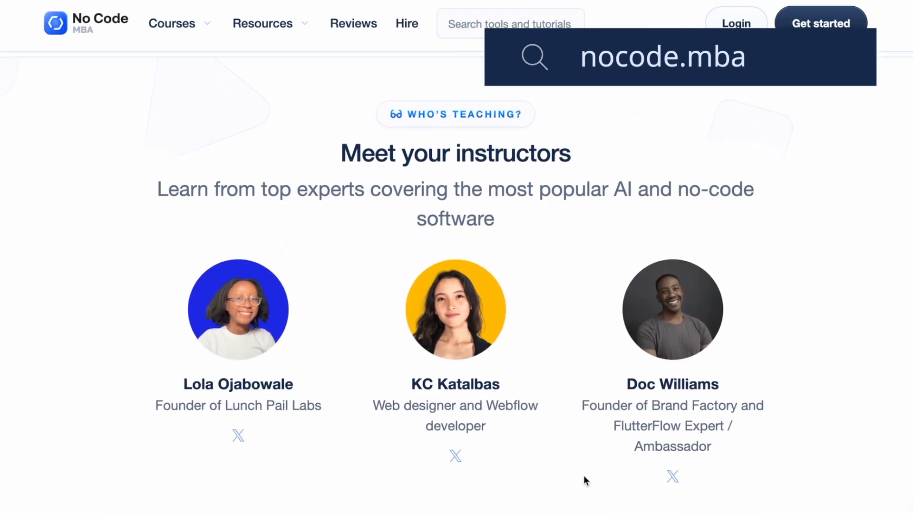
# Scroll down past the instructors and Hire an expert banner to the course catalogue
pyautogui.scroll(-3)
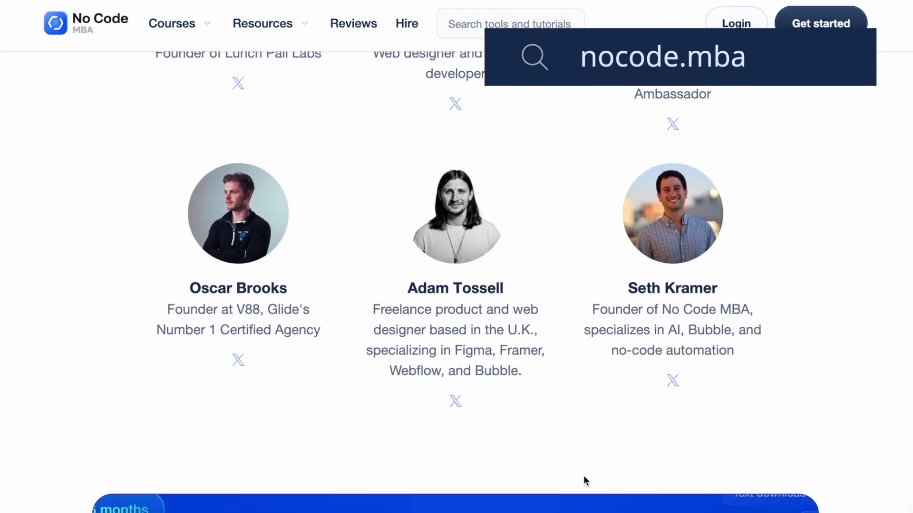
pyautogui.scroll(-3)
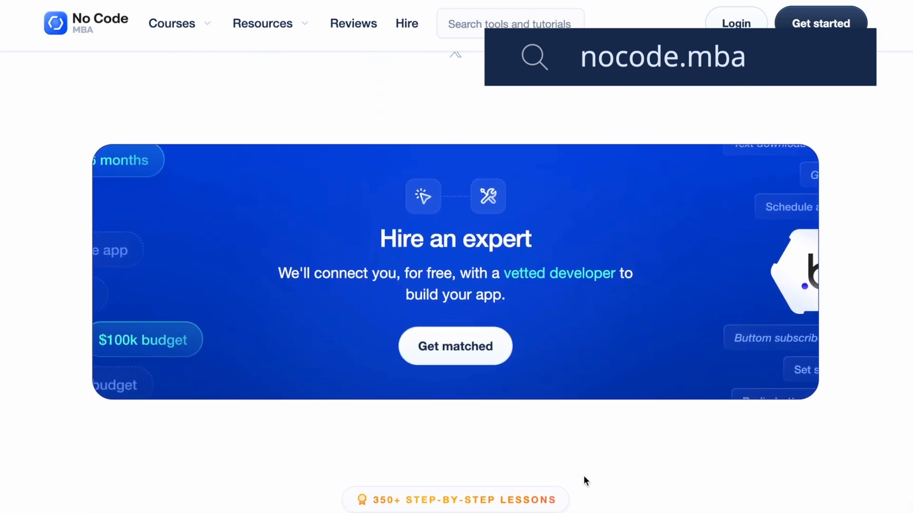
pyautogui.scroll(-3)
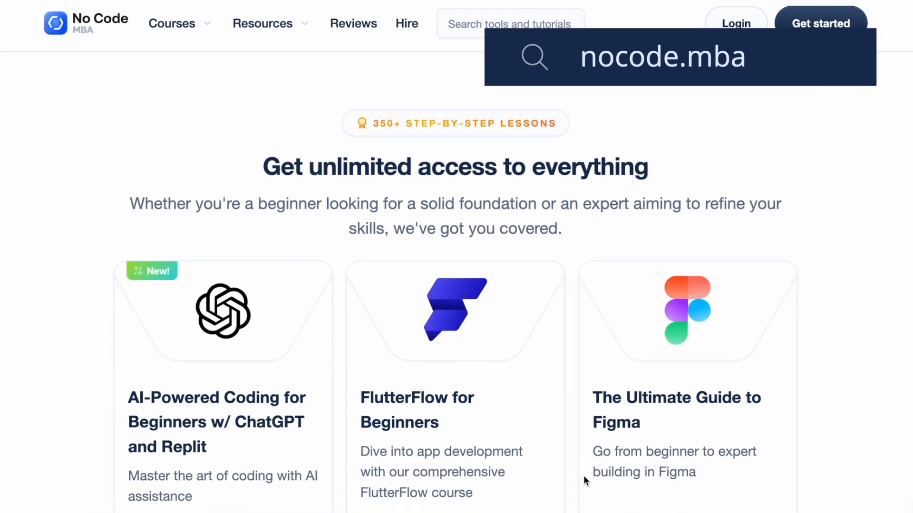